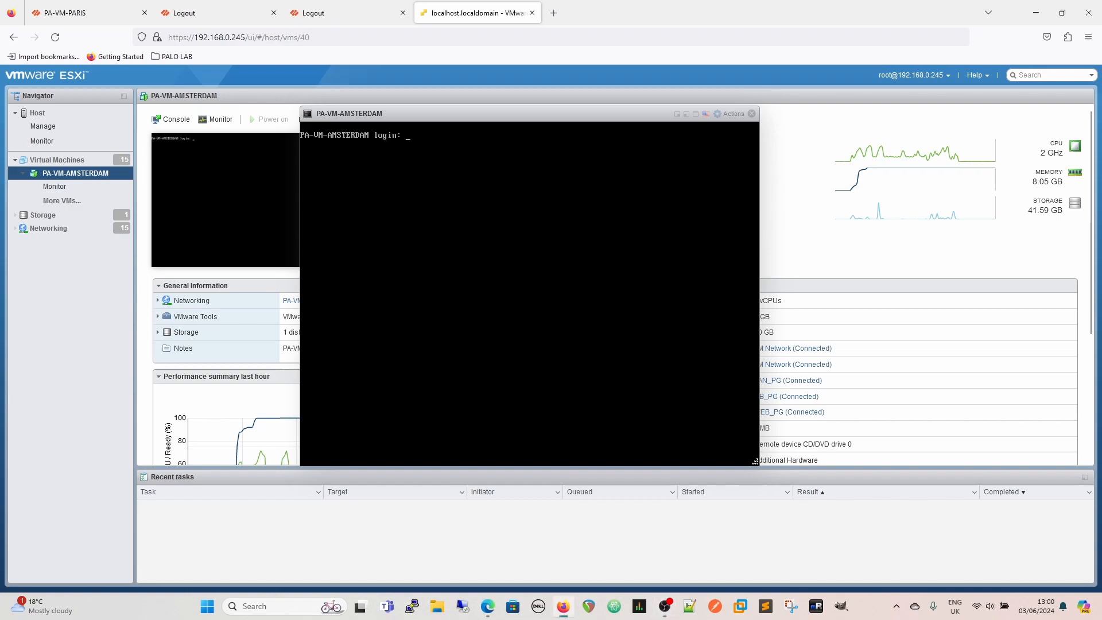
- Enter the username admin at the PA-VM-AMSTERDAM console login
text(admin)
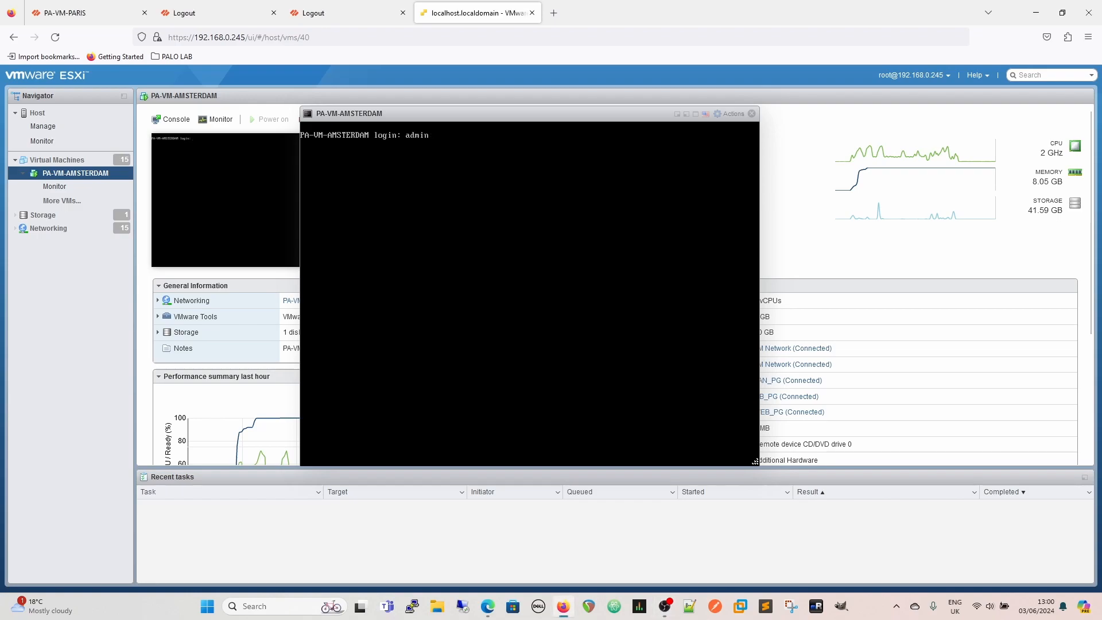
key(Enter)
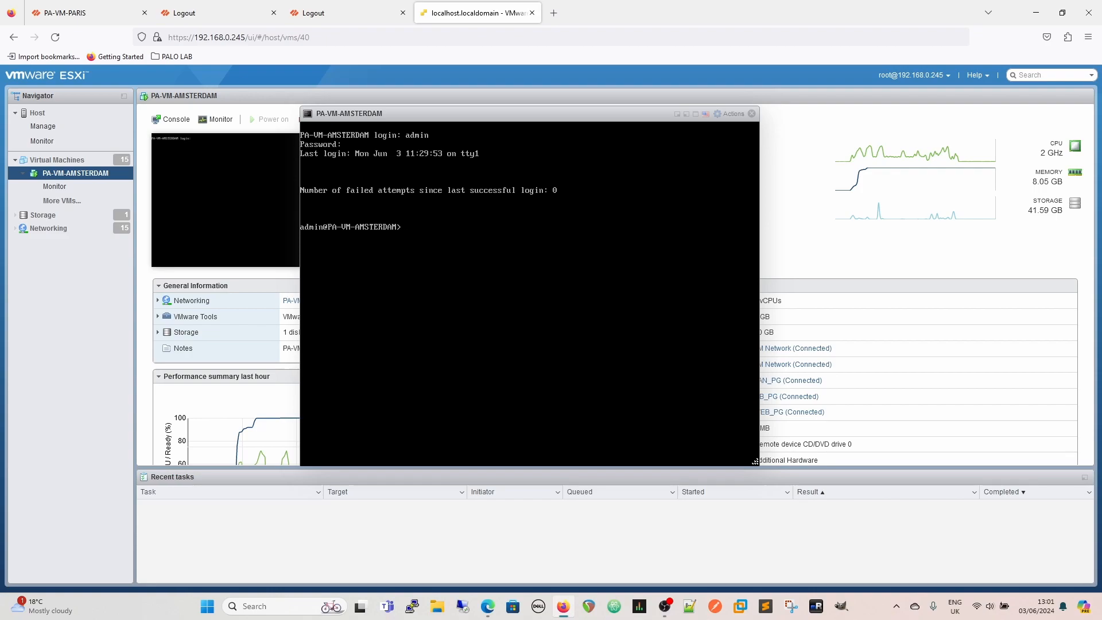
- Run 'debug system maintenance-mode' and confirm the reboot with y
text(debug system)
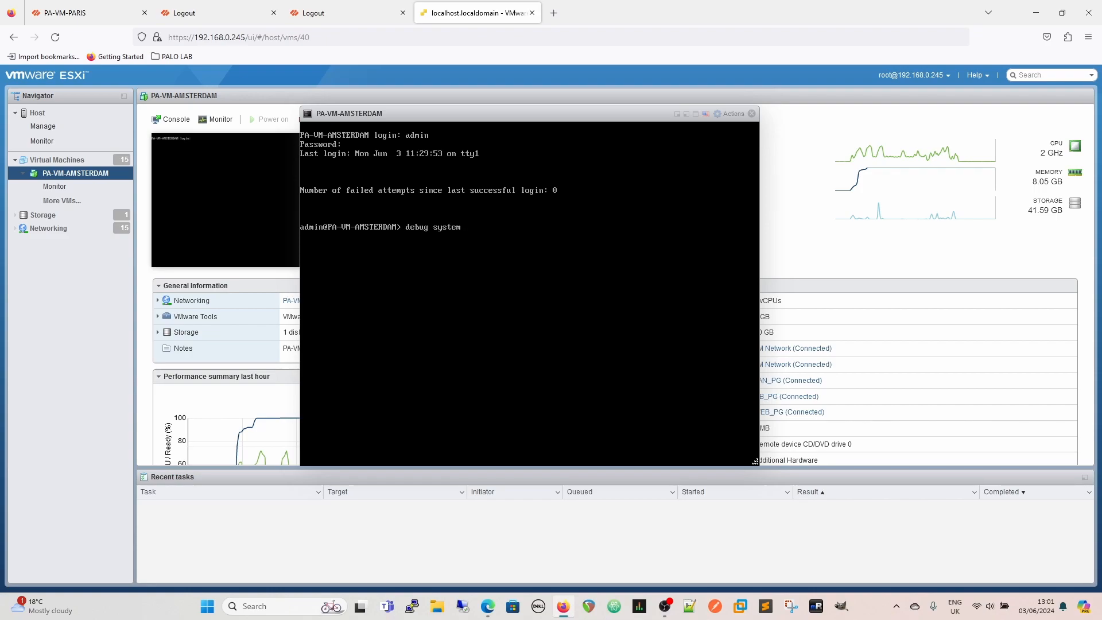
text(maintenance-mode)
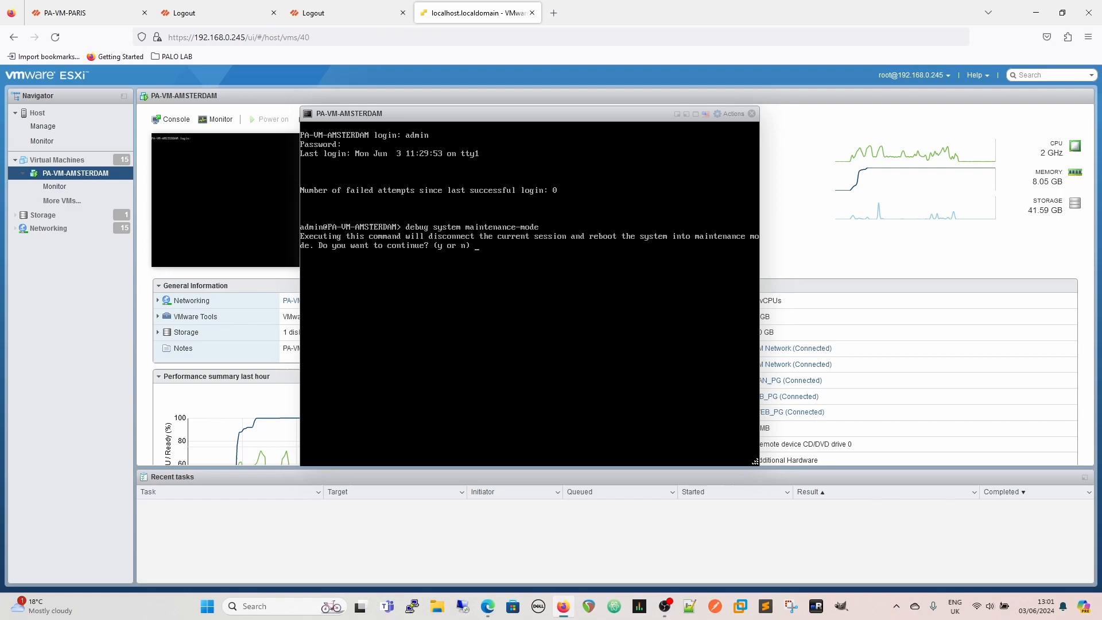
text(y)
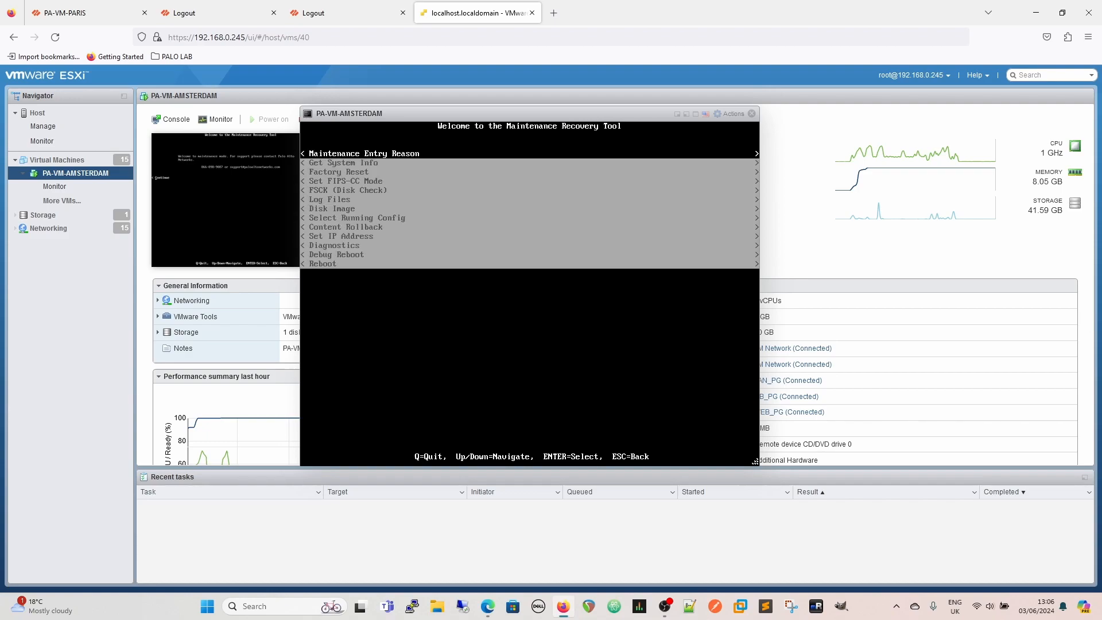
- Move down the recovery options menu to the Set FIPS-CC Mode entry
key(Down)
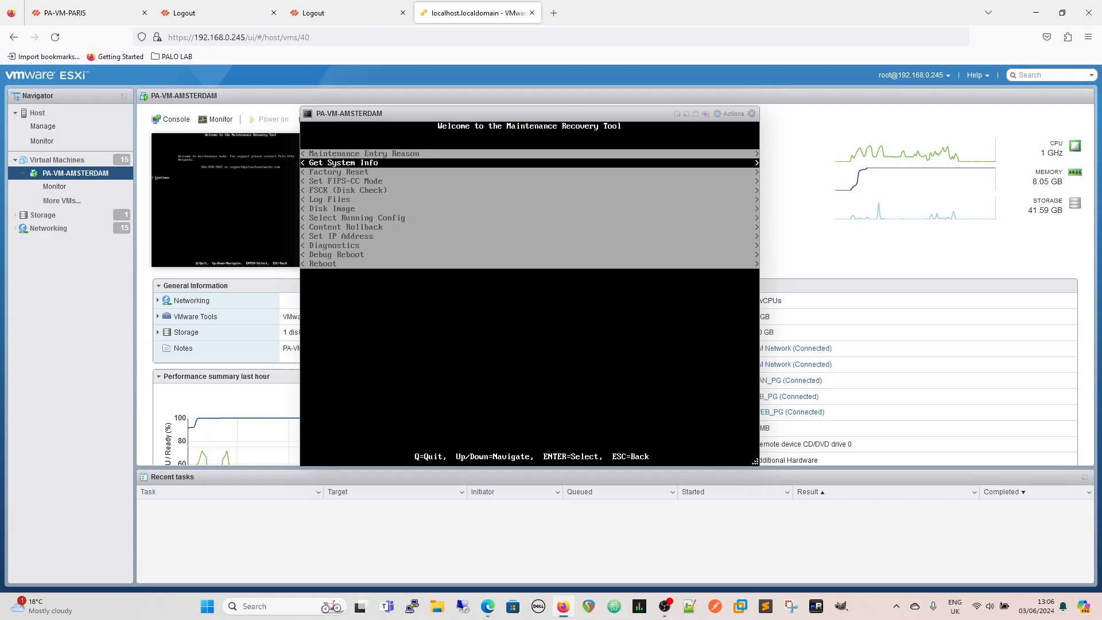
key(Down)
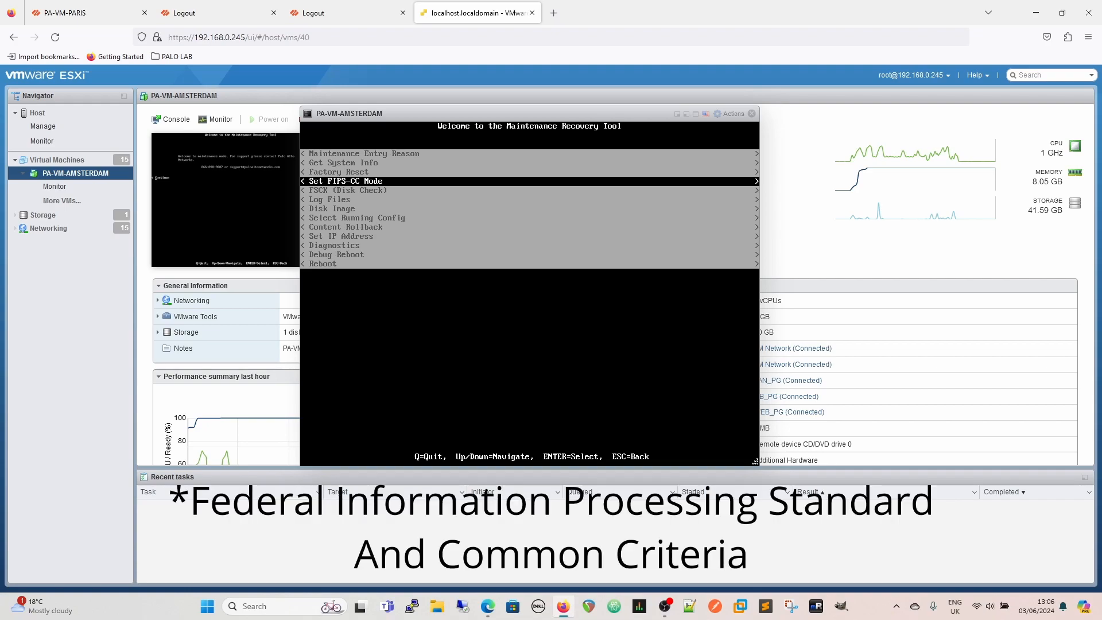
key(Down)
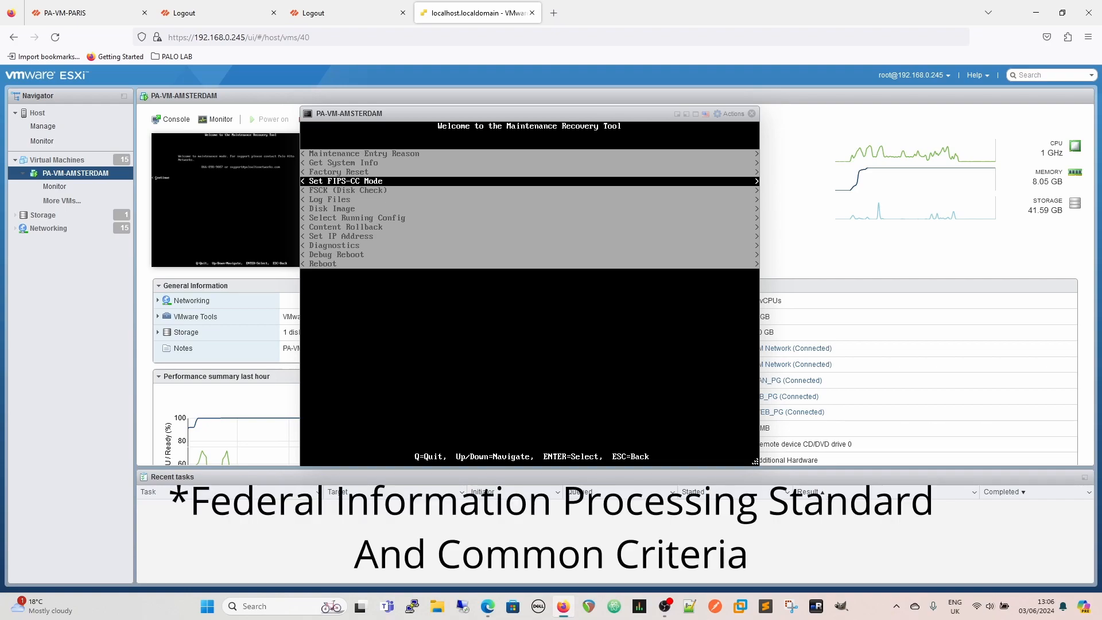
key(Up)
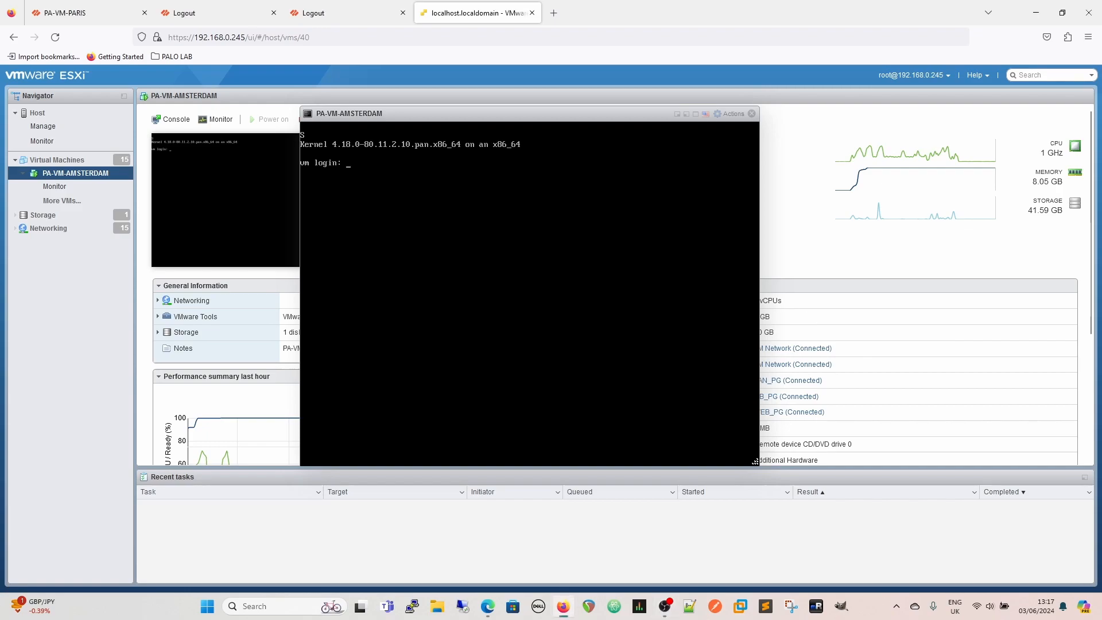
- Enter admin at the PA-VM login prompt once booting finishes
text(admin)
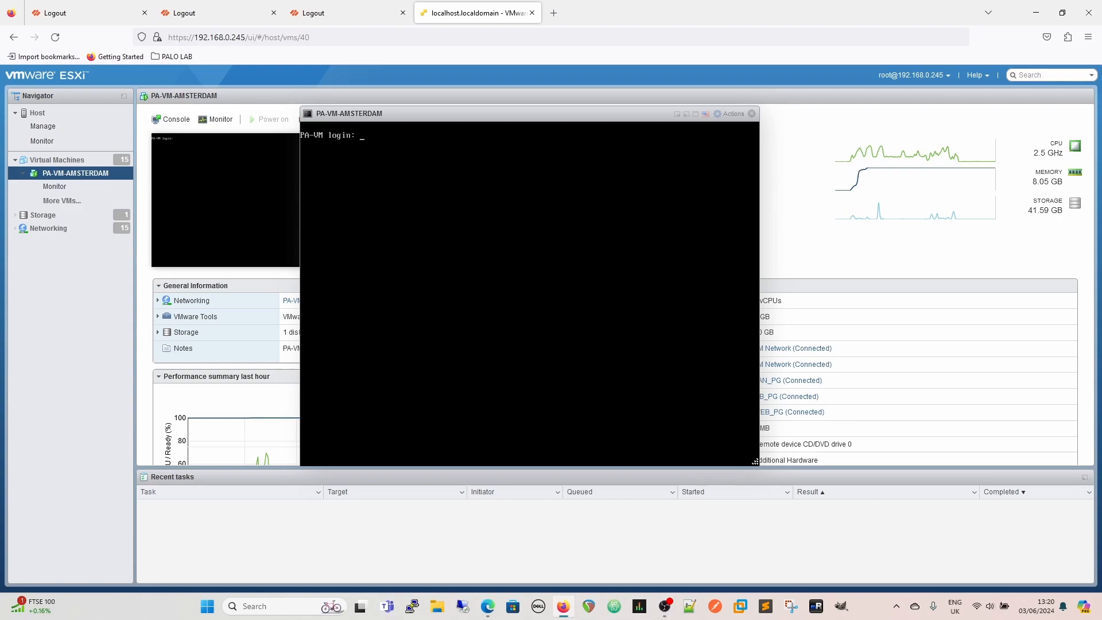
- Log in as admin with the old password admin to begin the password change
text(admin)
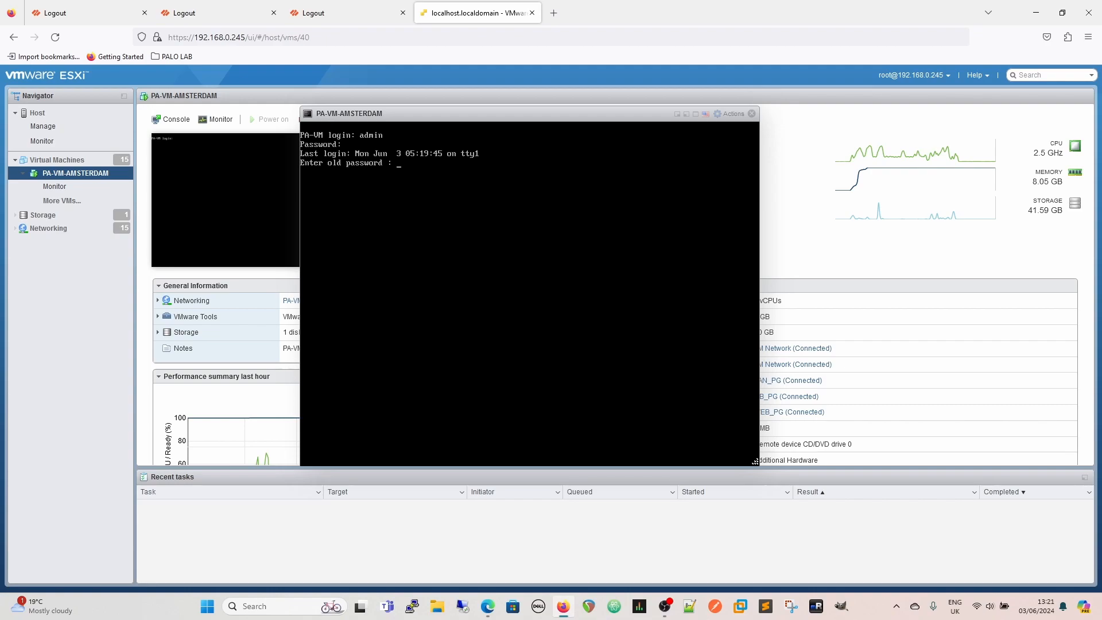
key(Enter)
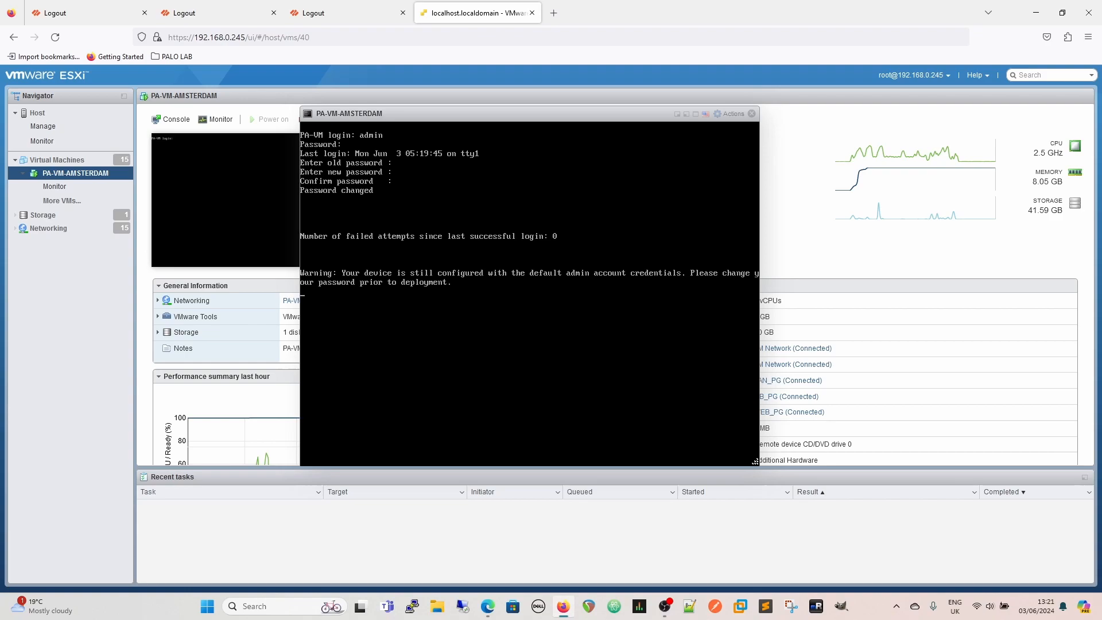
- Press Enter so the console returns to the PA-VM login prompt
key(enter)
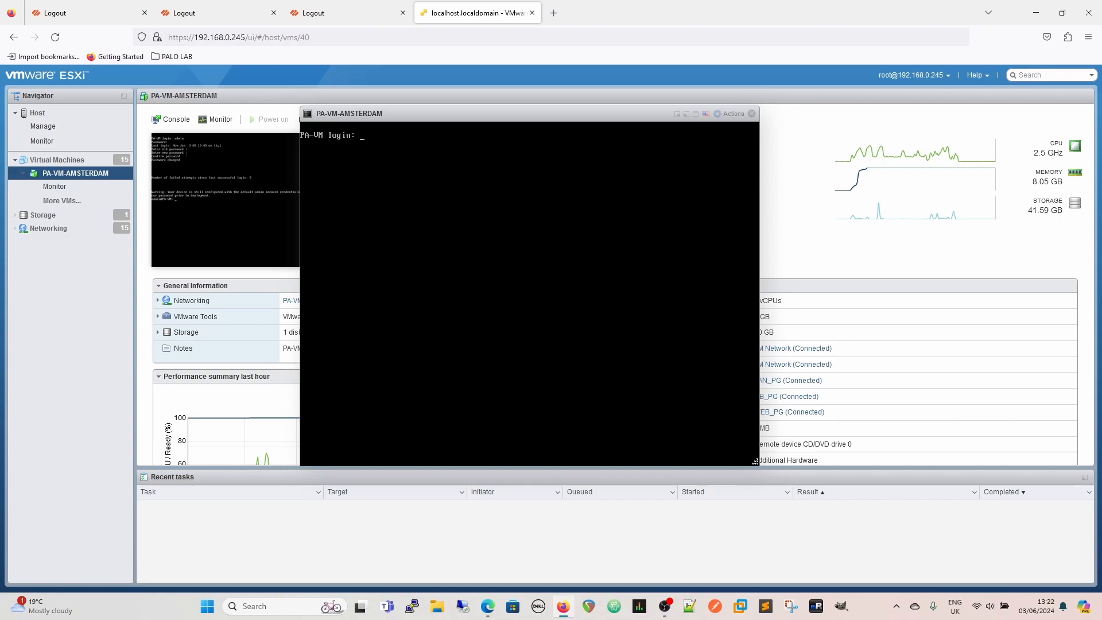
mouse_move(780, 216)
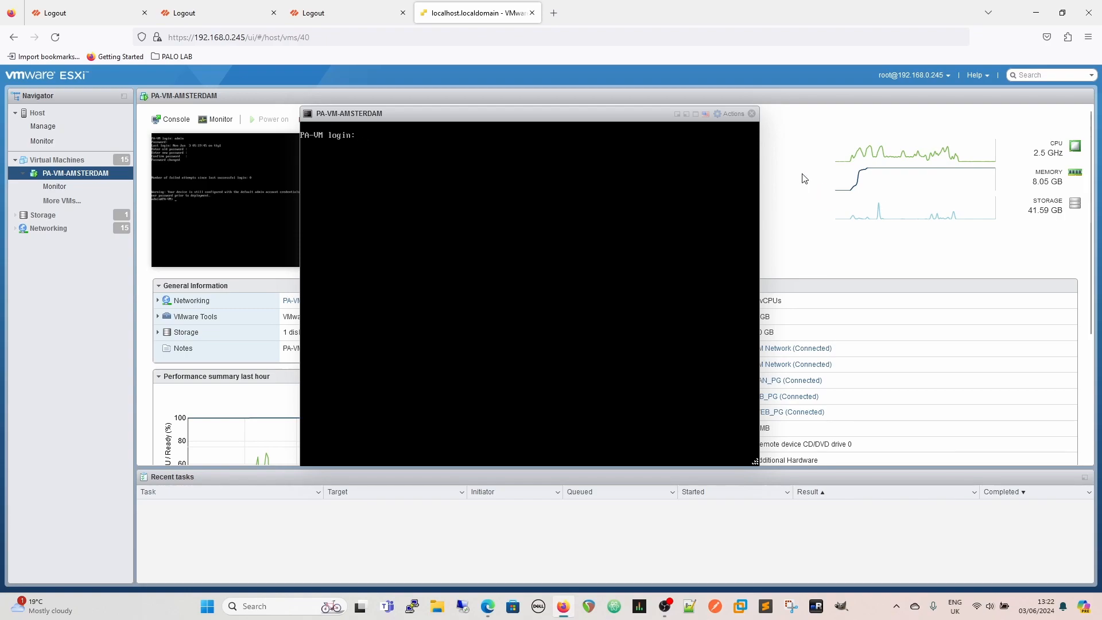
mouse_move(797, 158)
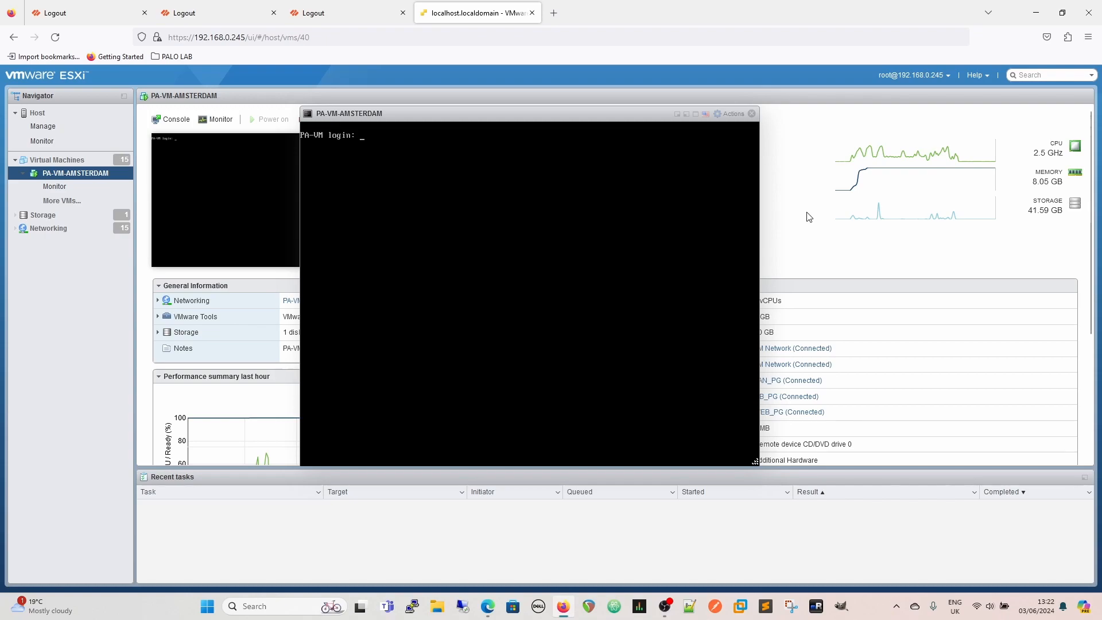
mouse_move(786, 198)
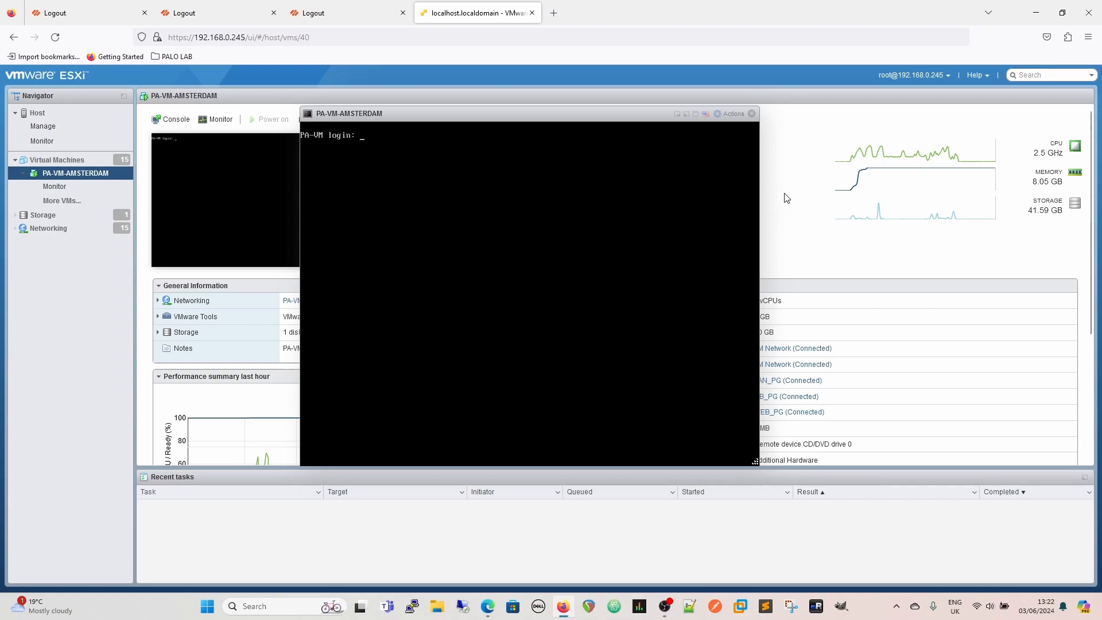
mouse_move(856, 176)
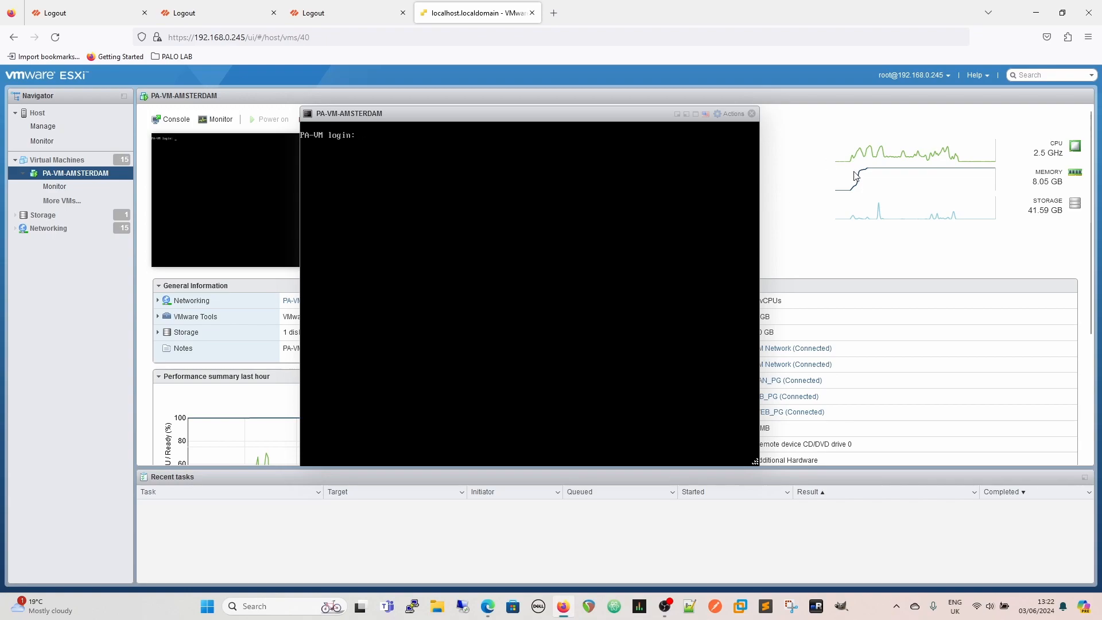